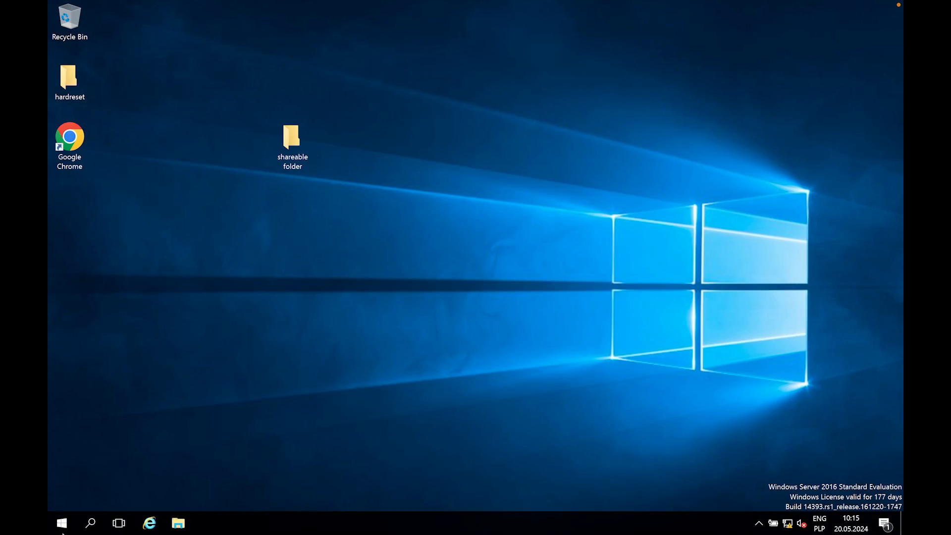
From Start, reach Settings > Update & security > Recovery and choose Restart now under Advanced startup
{"action": "left_click", "coordinate": [61, 522]}
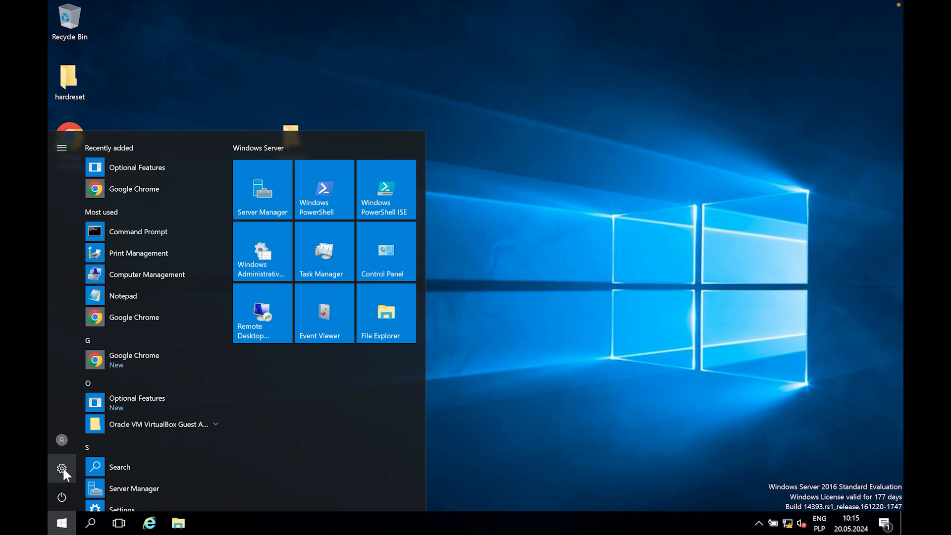
{"action": "left_click", "coordinate": [61, 468]}
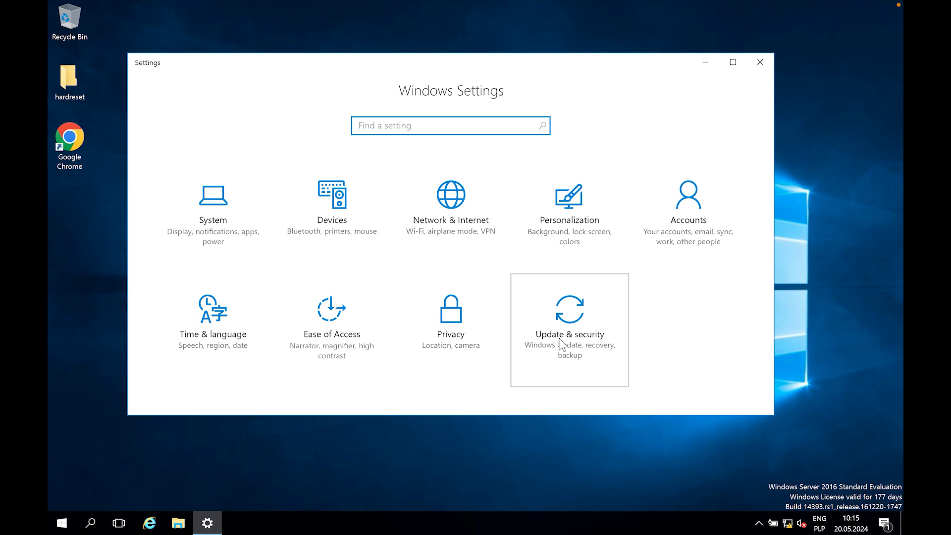
{"action": "left_click", "coordinate": [568, 328]}
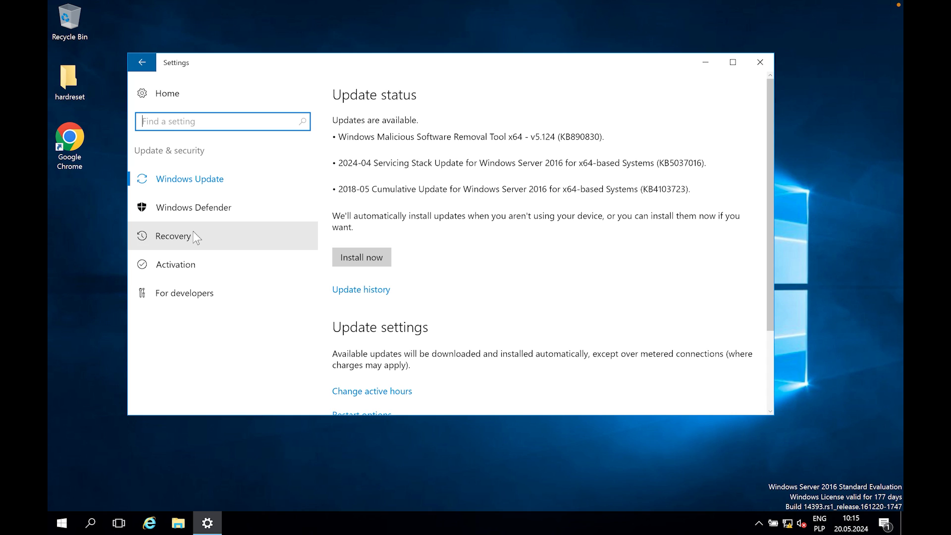
{"action": "left_click", "coordinate": [172, 235]}
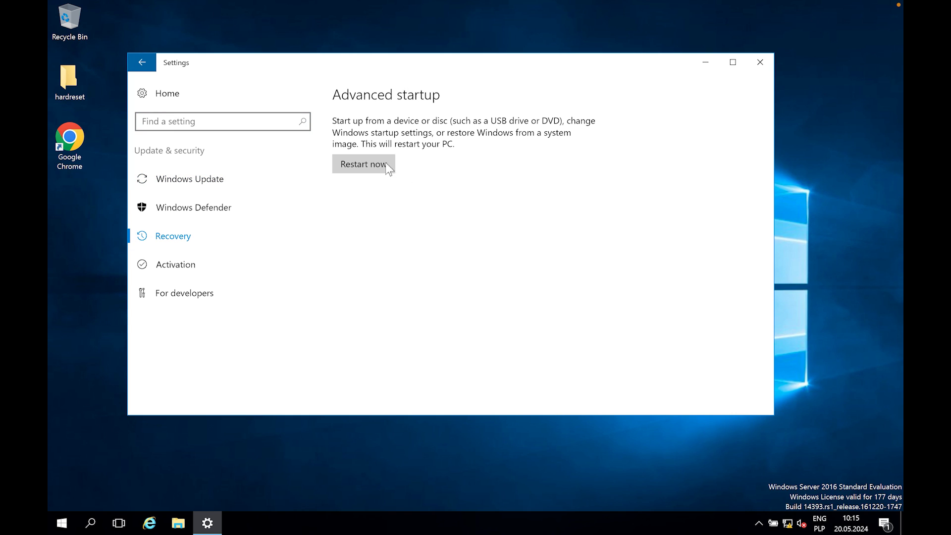
{"action": "left_click", "coordinate": [363, 163]}
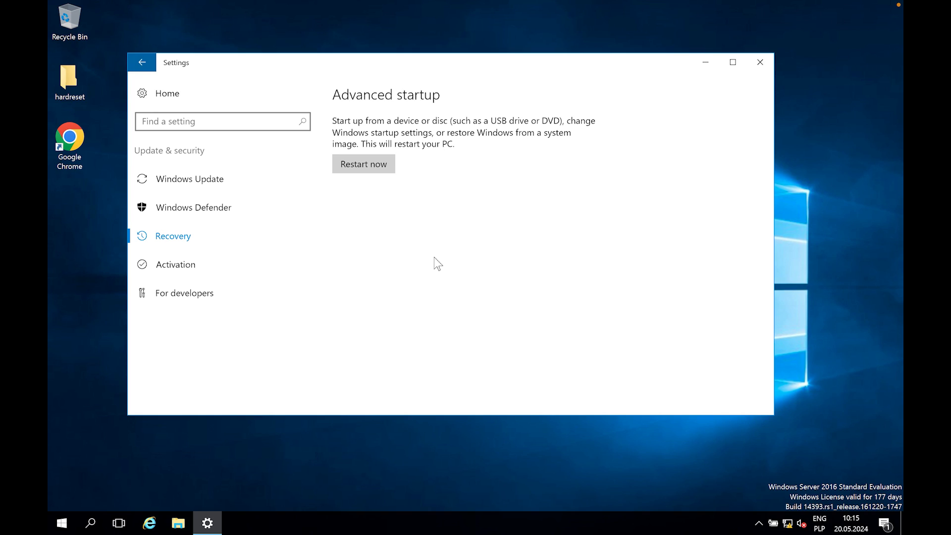
In the recovery environment, go through Troubleshoot to Startup Settings and restart to the boot options
{"action": "left_click", "coordinate": [363, 163]}
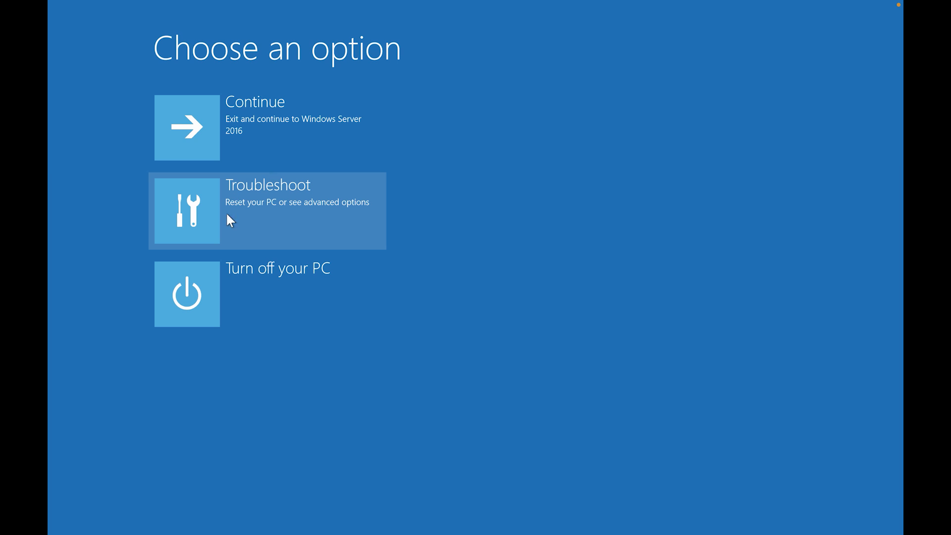
{"action": "left_click", "coordinate": [267, 210]}
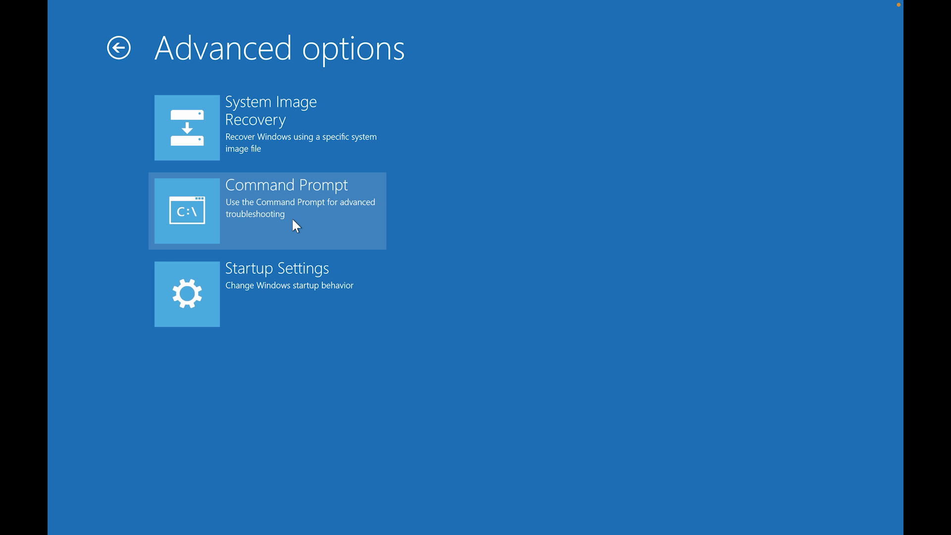
{"action": "mouse_move", "coordinate": [297, 289]}
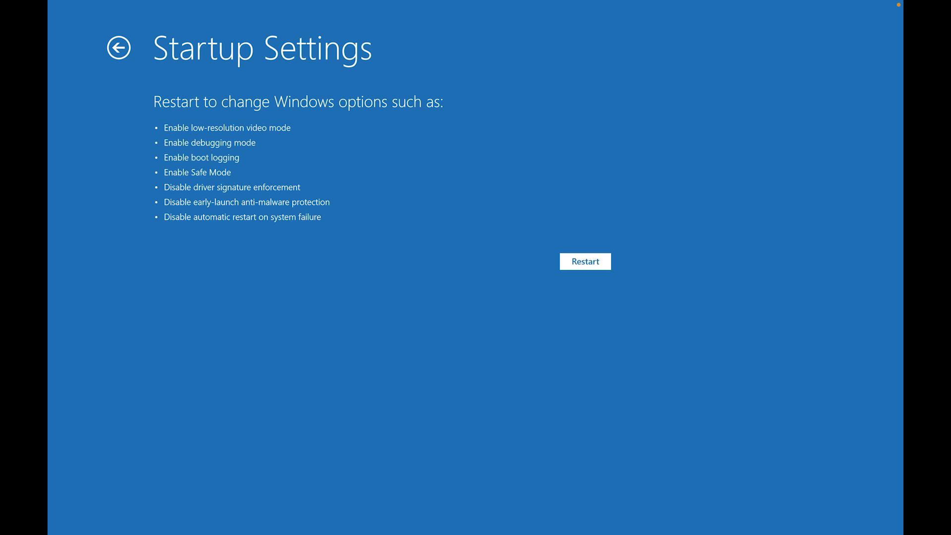
{"action": "left_click", "coordinate": [584, 261]}
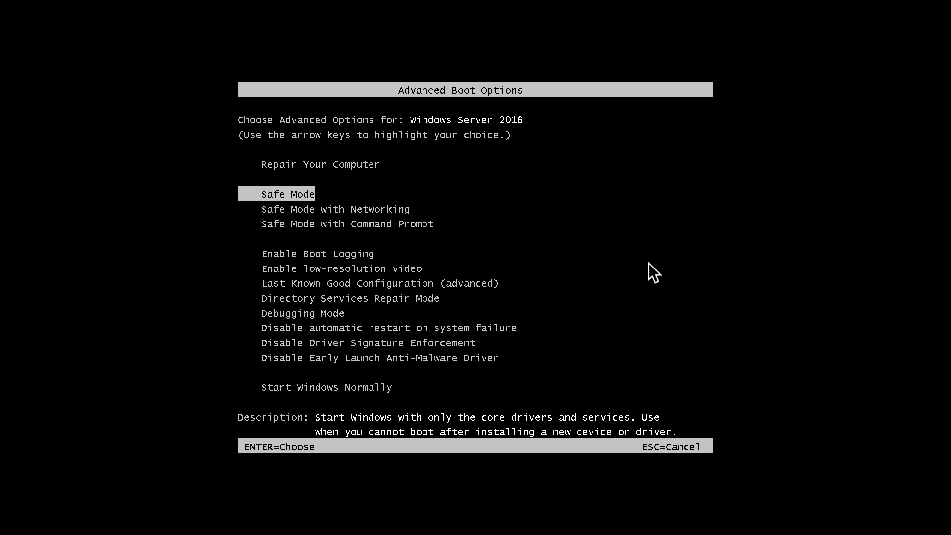
Highlight Safe Mode in the Advanced Boot Options list with the arrow keys and boot it
{"action": "key", "text": "Down"}
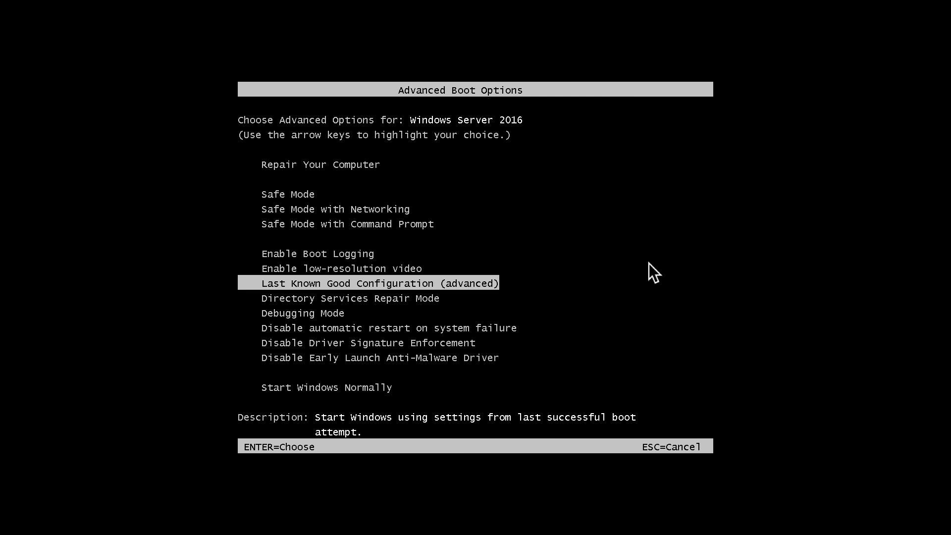
{"action": "key", "text": "Up"}
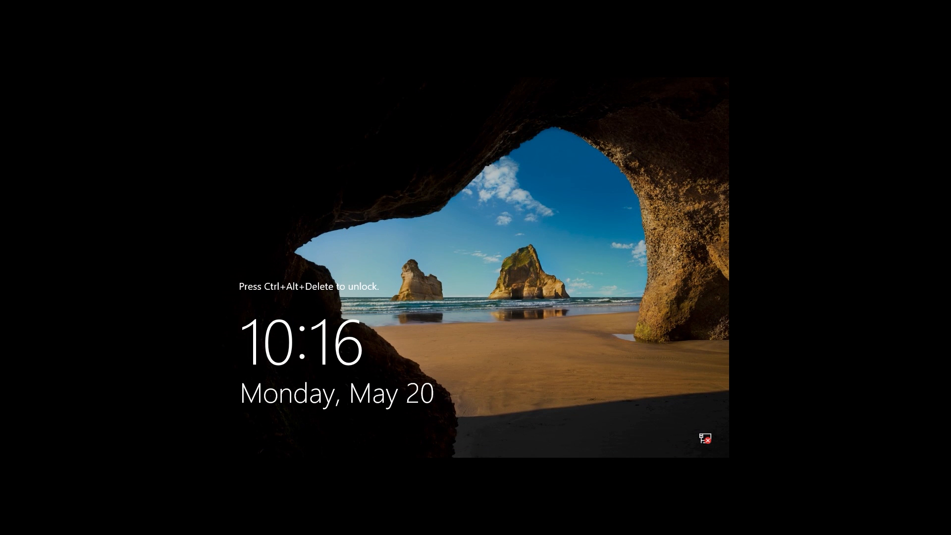
{"action": "mouse_move", "coordinate": [631, 97]}
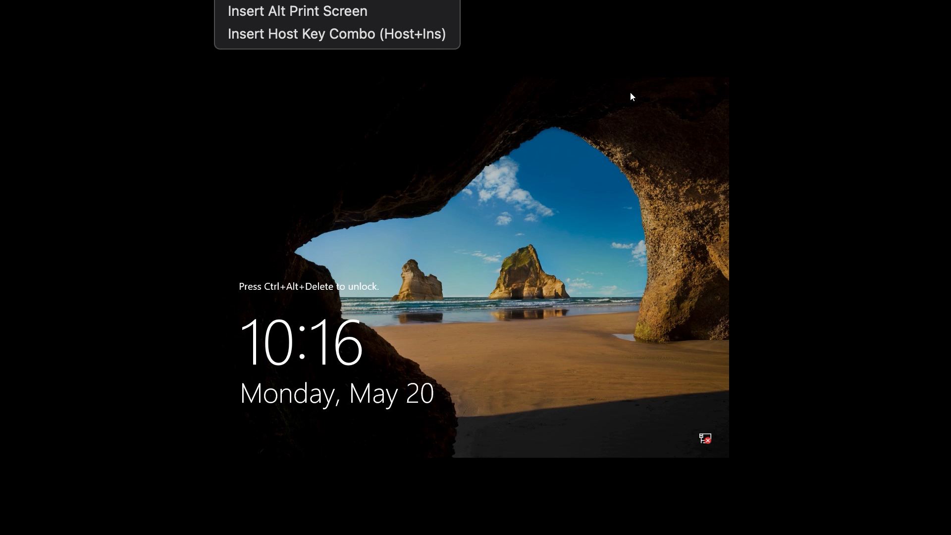
Bring up the sign-in screen, enter the Administrator password and sign in to the Safe Mode desktop
{"action": "left_click", "coordinate": [336, 34]}
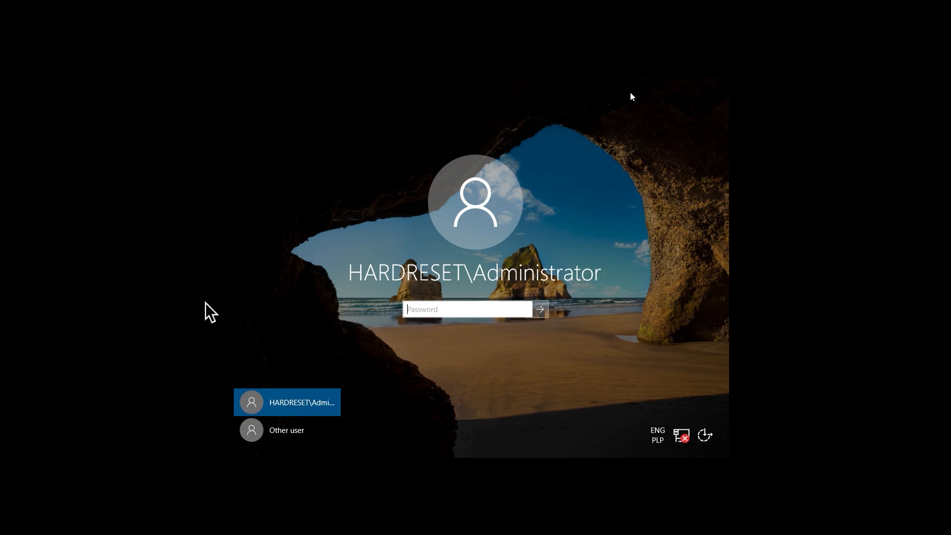
{"action": "type", "text": "password"}
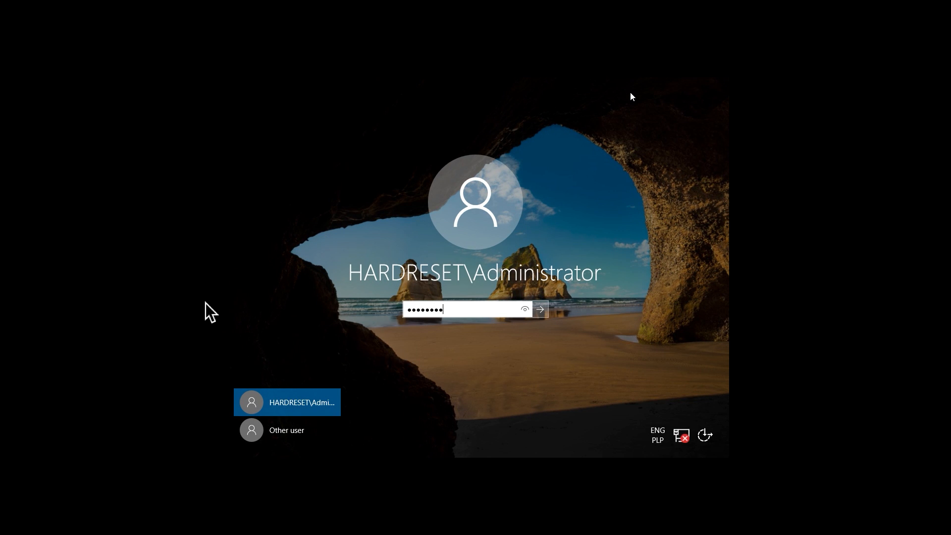
{"action": "type", "text": "password"}
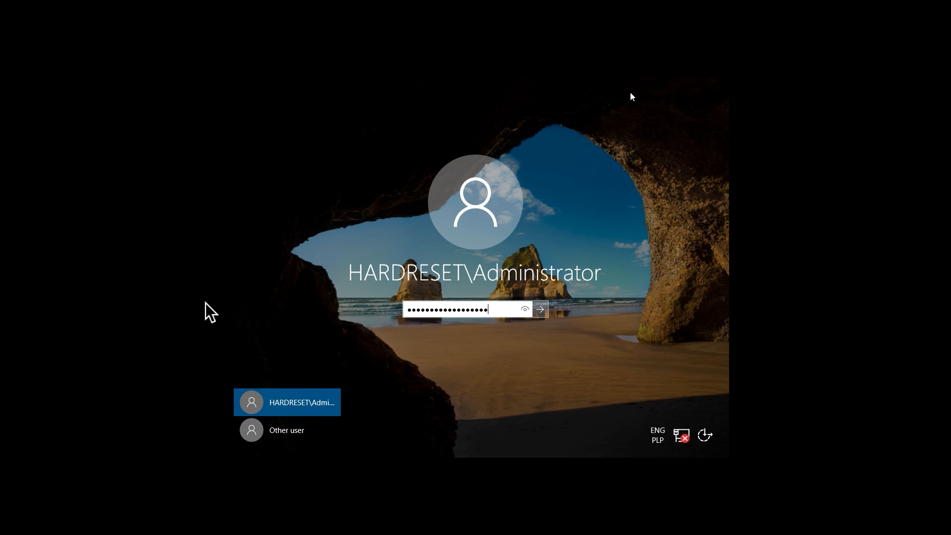
{"action": "left_click", "coordinate": [538, 309]}
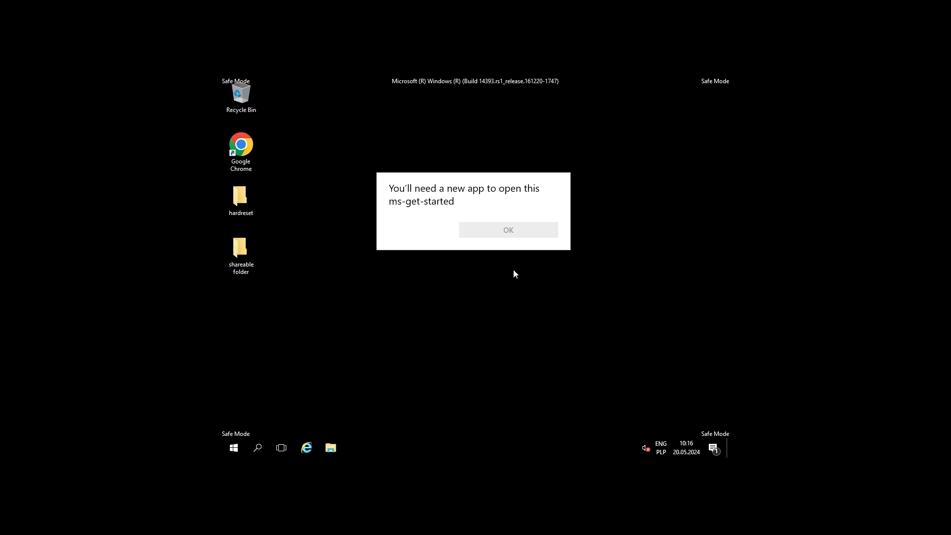
{"action": "mouse_move", "coordinate": [424, 217]}
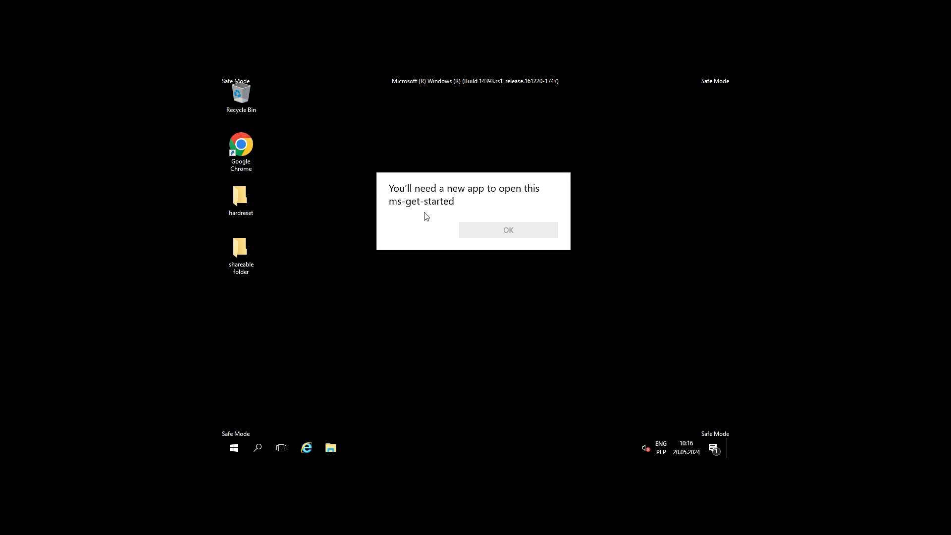
Dismiss the 'You'll need a new app' message and look around the Safe Mode desktop
{"action": "left_click", "coordinate": [507, 230]}
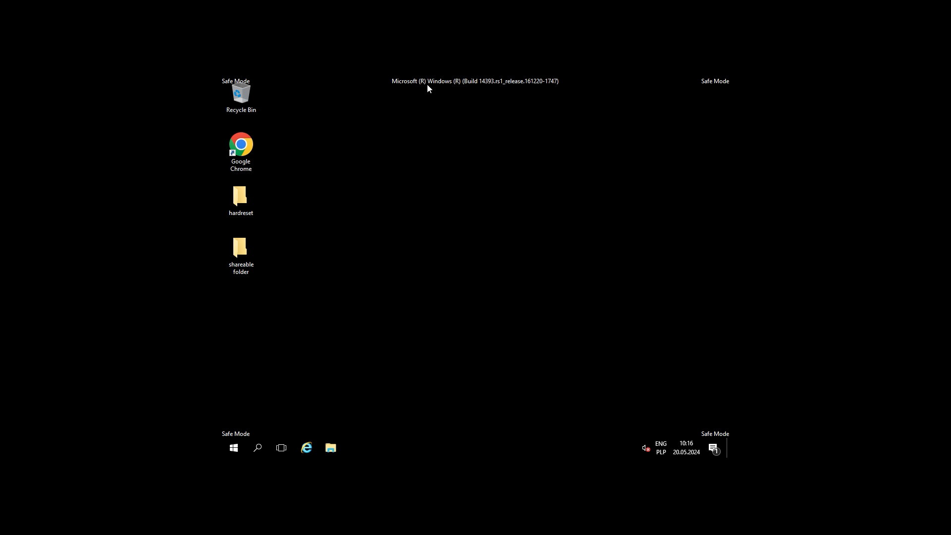
{"action": "mouse_move", "coordinate": [399, 269]}
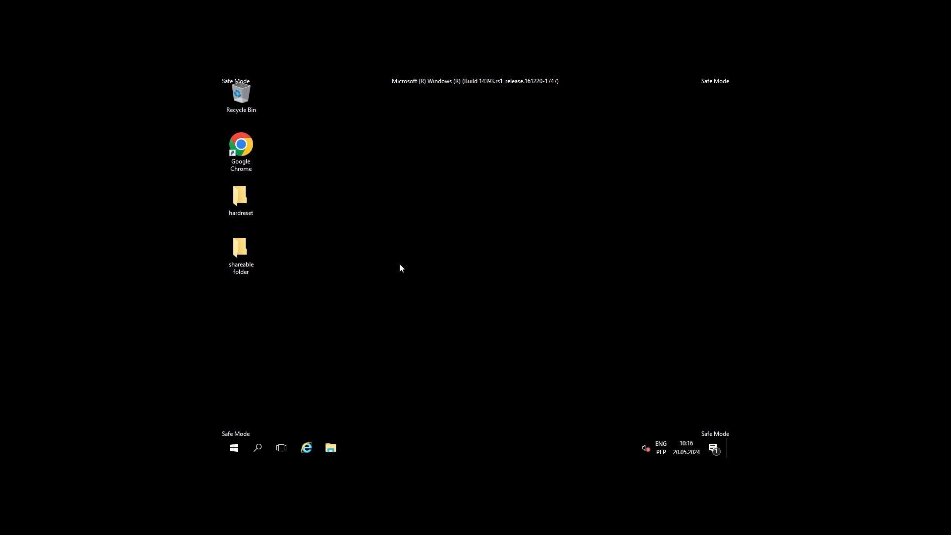
{"action": "mouse_move", "coordinate": [555, 414]}
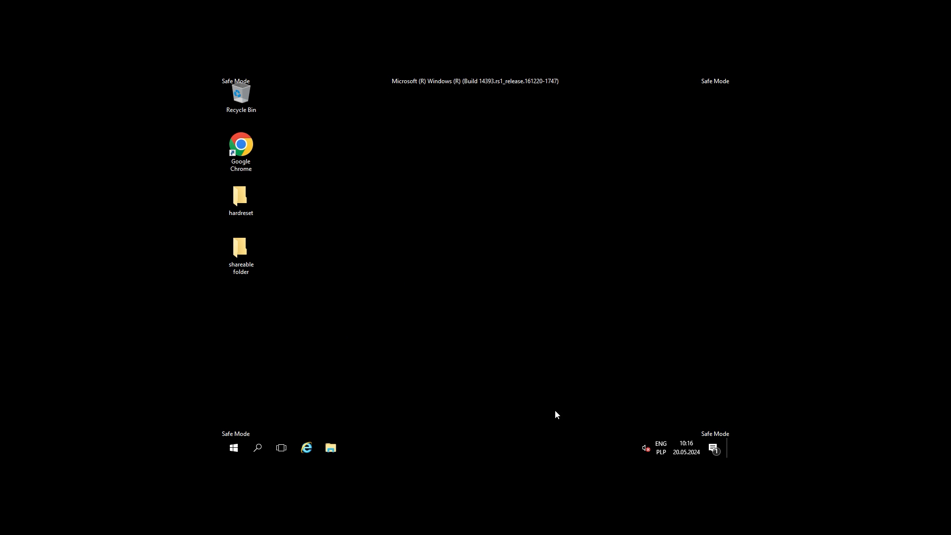
{"action": "mouse_move", "coordinate": [584, 248]}
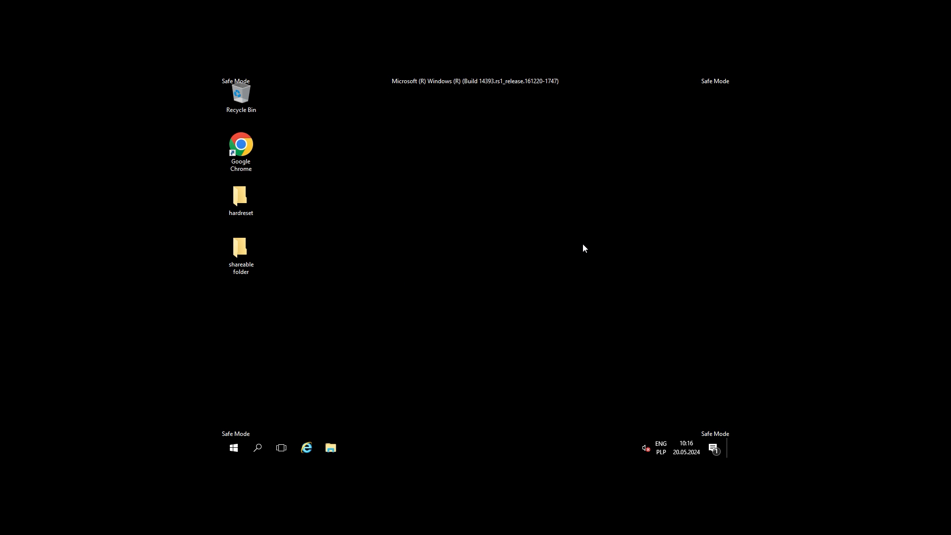
{"action": "mouse_move", "coordinate": [400, 287]}
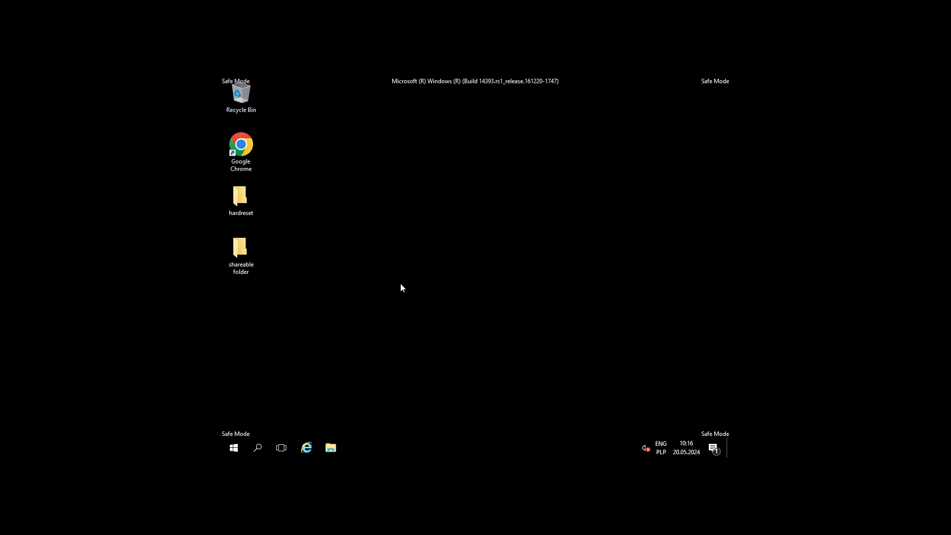
{"action": "mouse_move", "coordinate": [534, 269]}
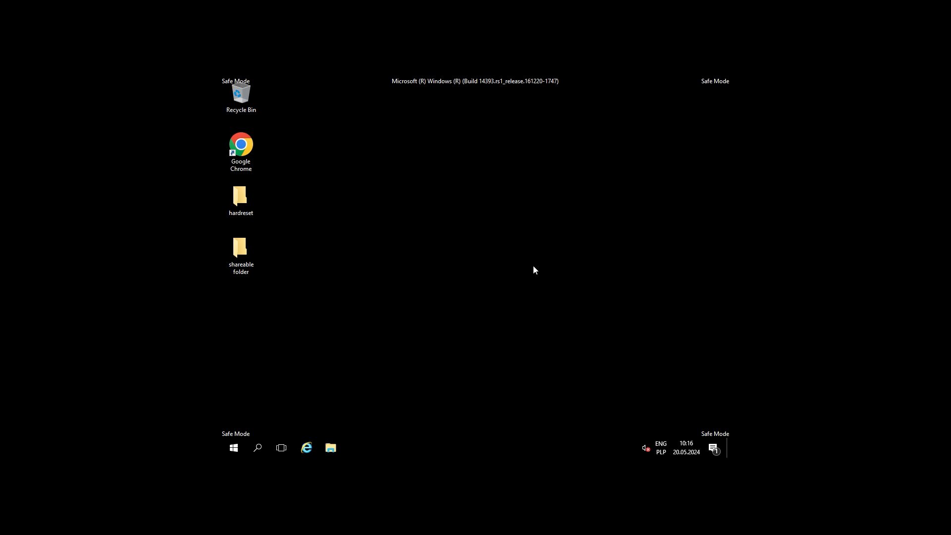
{"action": "mouse_move", "coordinate": [257, 445]}
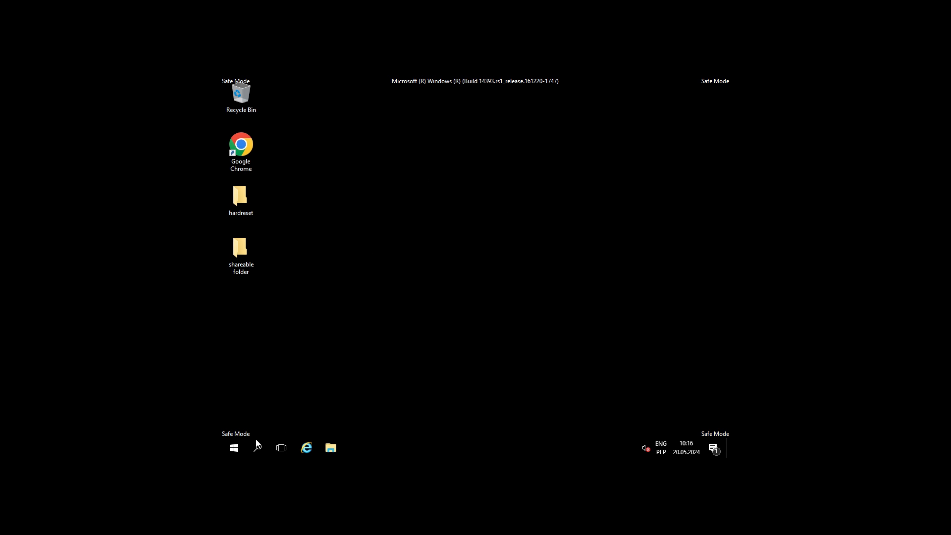
{"action": "left_click", "coordinate": [233, 447]}
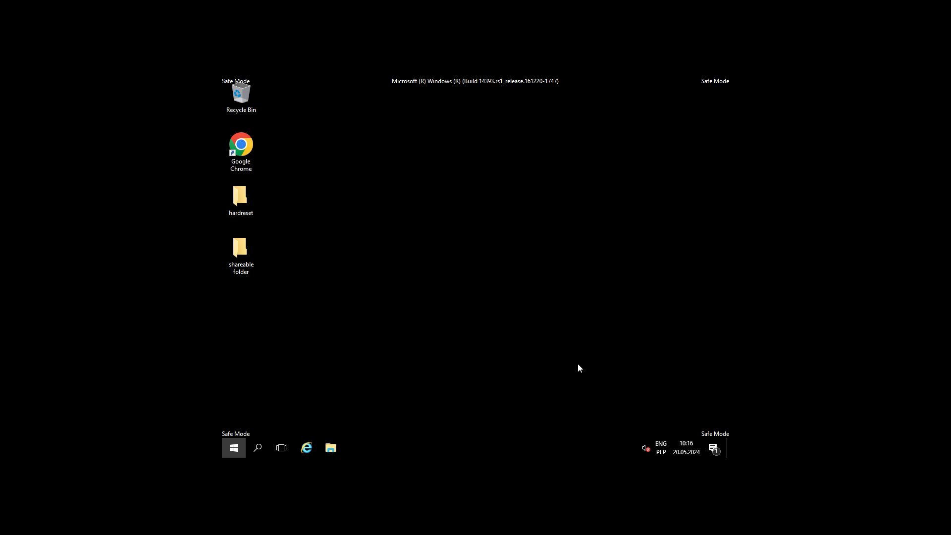
{"action": "mouse_move", "coordinate": [614, 316]}
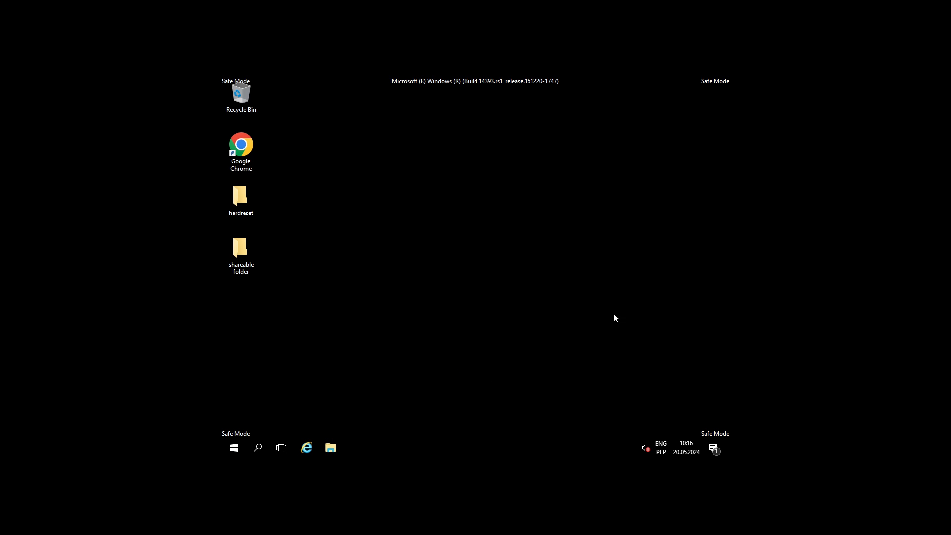
{"action": "mouse_move", "coordinate": [425, 269]}
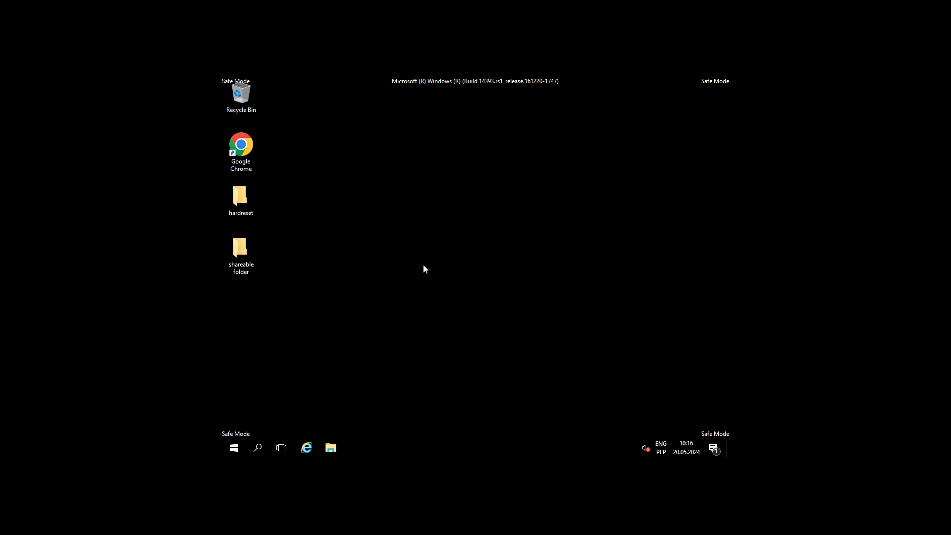
{"action": "mouse_move", "coordinate": [489, 254]}
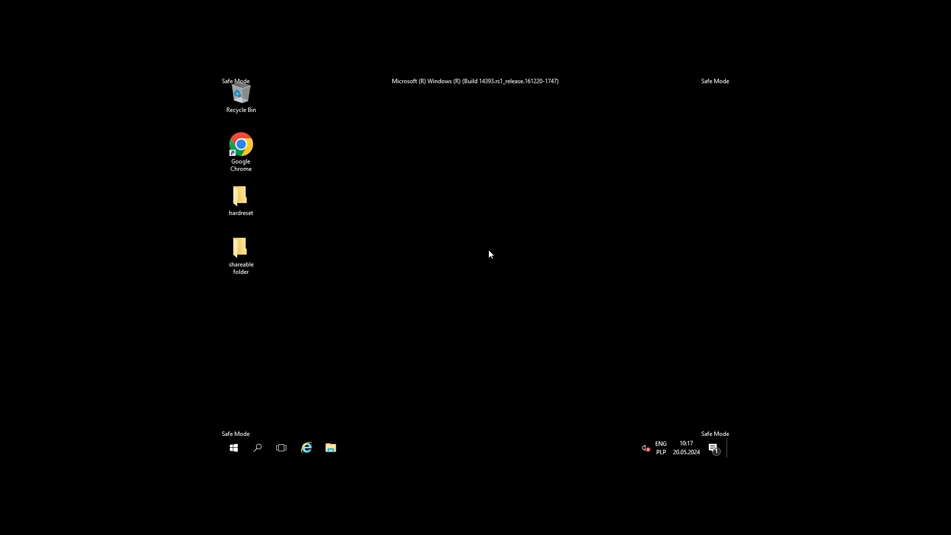
Choose Restart from Start > Power, bringing up the shutdown reason prompt set to Other (Unplanned)
{"action": "left_click", "coordinate": [232, 447]}
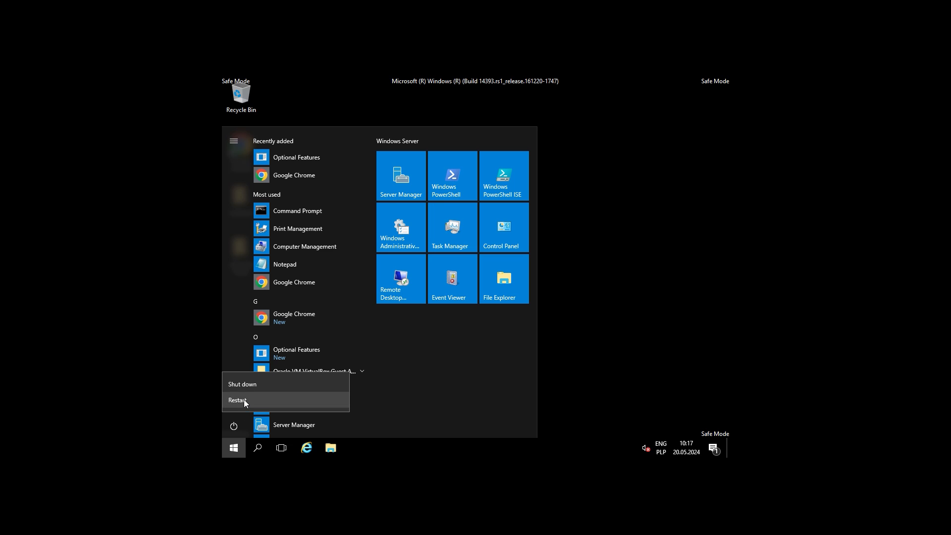
{"action": "left_click", "coordinate": [237, 400]}
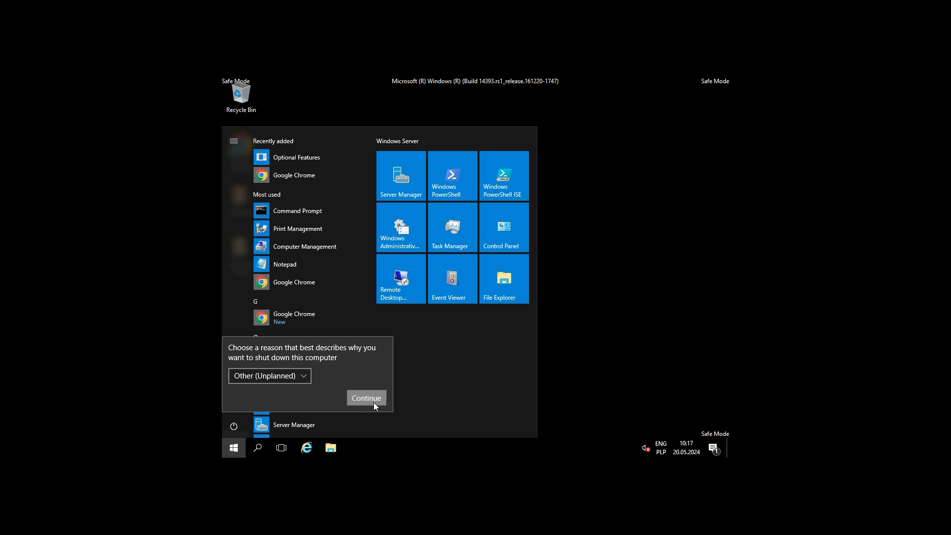